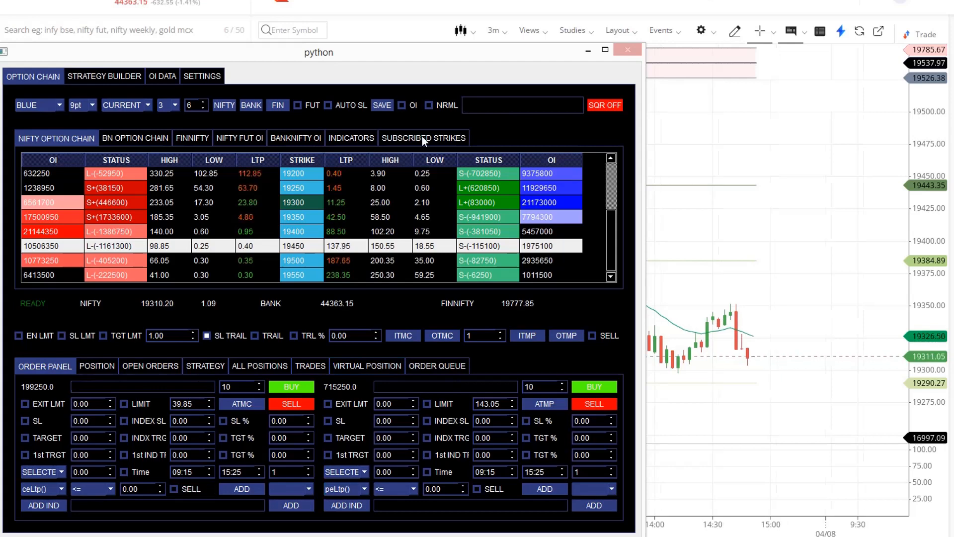
# Check the subscribed strikes, then return to the NIFTY option chain
pyautogui.click(56, 138)
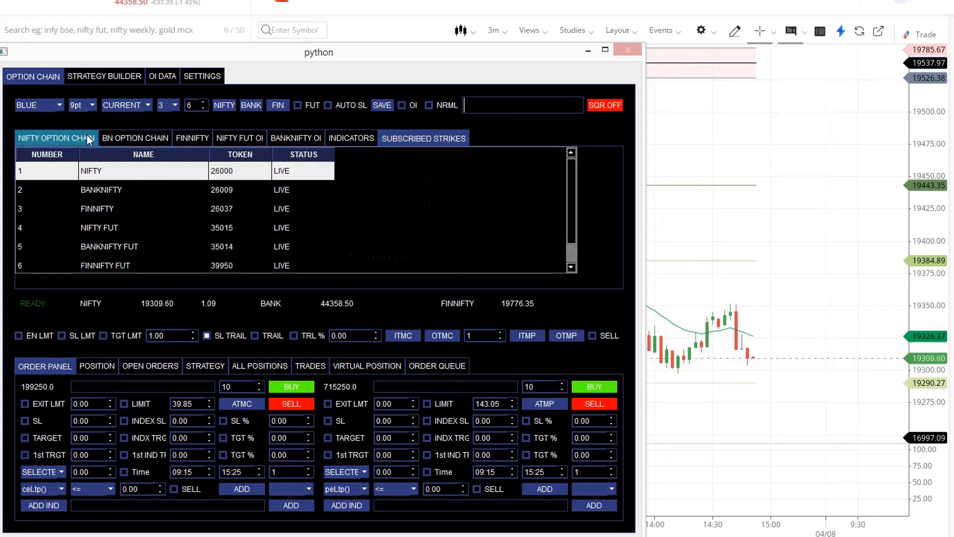
pyautogui.click(56, 138)
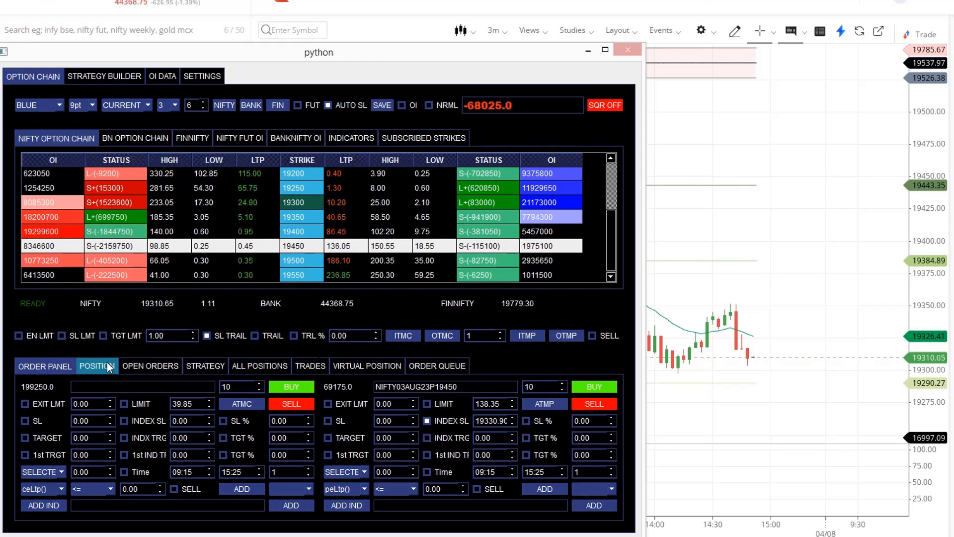
# Review the NIFTY 19450 put position, exit it, and load the 19300 call
pyautogui.click(97, 365)
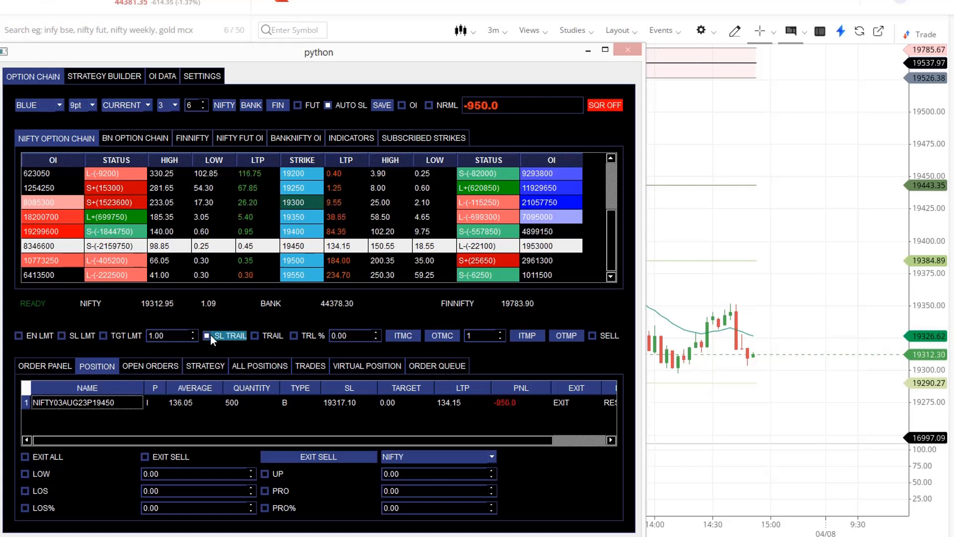
pyautogui.click(206, 335)
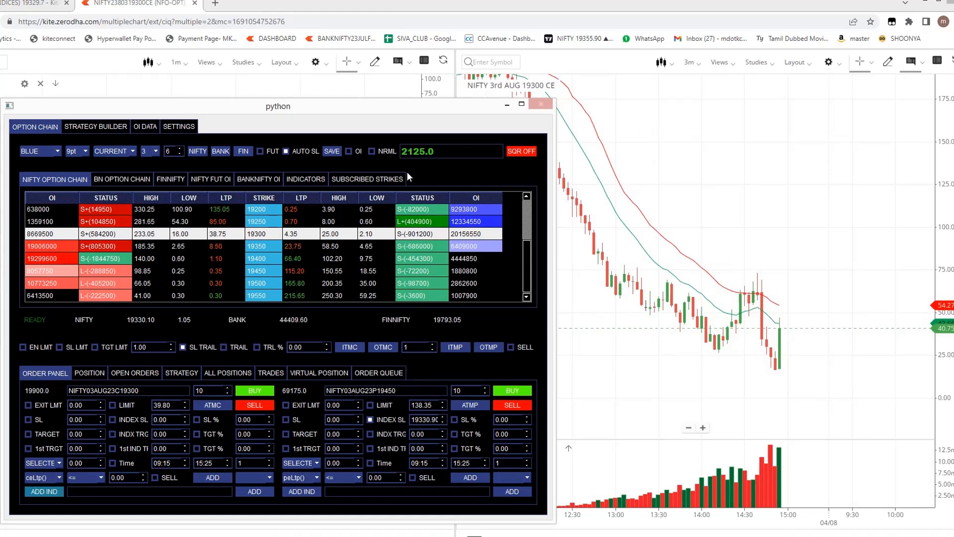
# Find NIFTY03AUG23C19300 in subscribed strikes and enable stop-loss on the call order
pyautogui.click(367, 179)
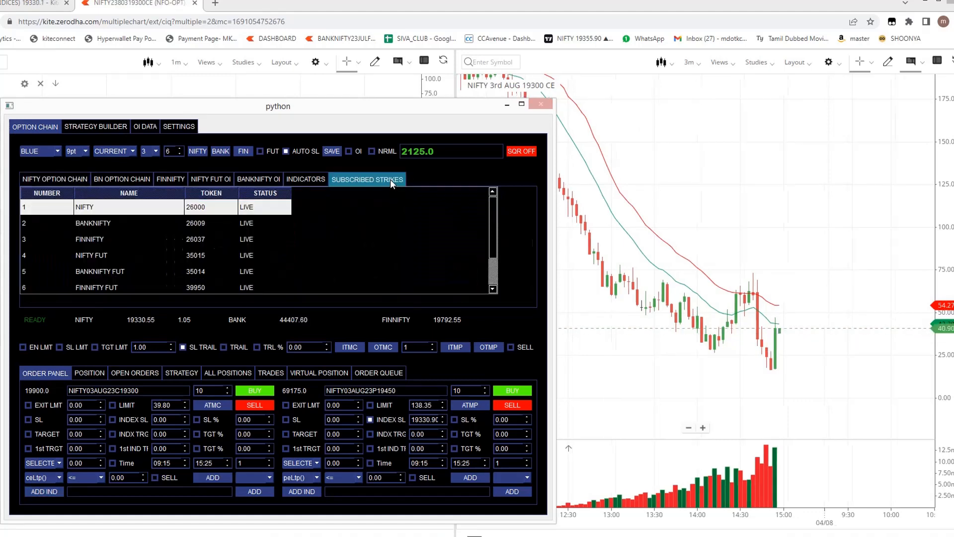
pyautogui.scroll(-3)
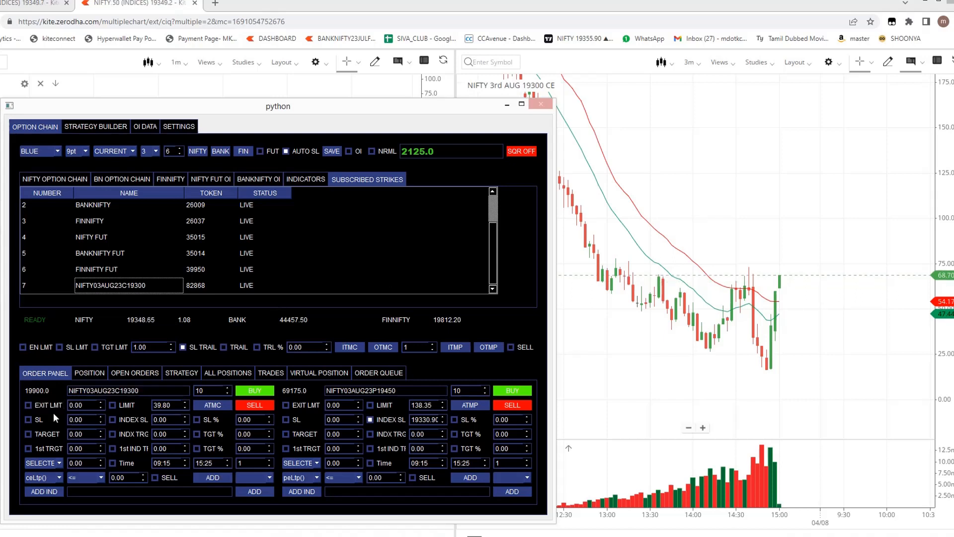
pyautogui.click(38, 419)
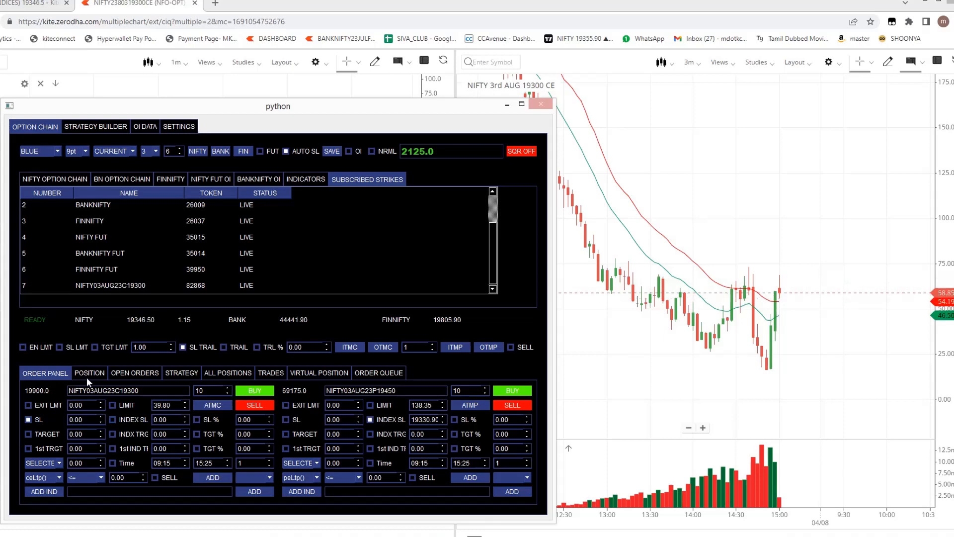
# Select the NIFTY 19300 call position (500 at 52.55) in the positions list
pyautogui.click(89, 372)
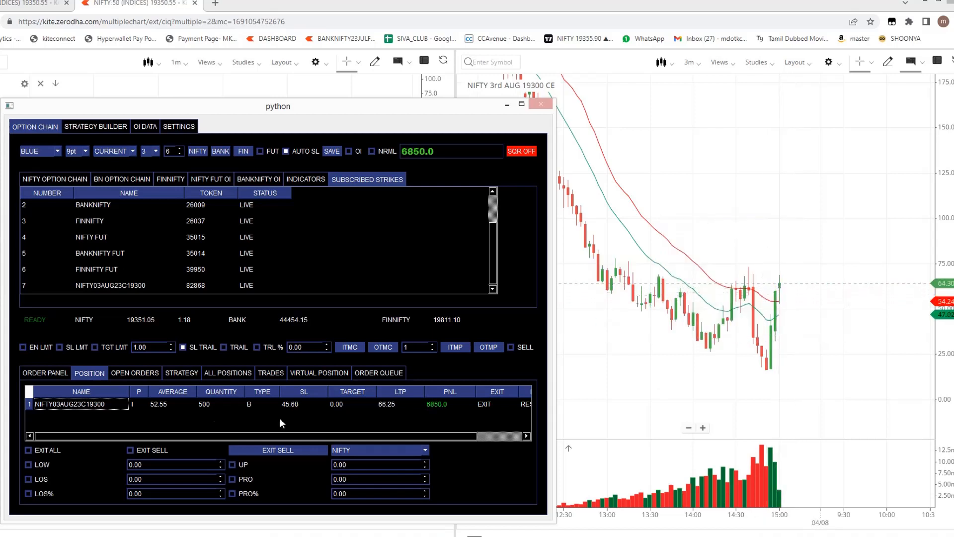
pyautogui.click(45, 372)
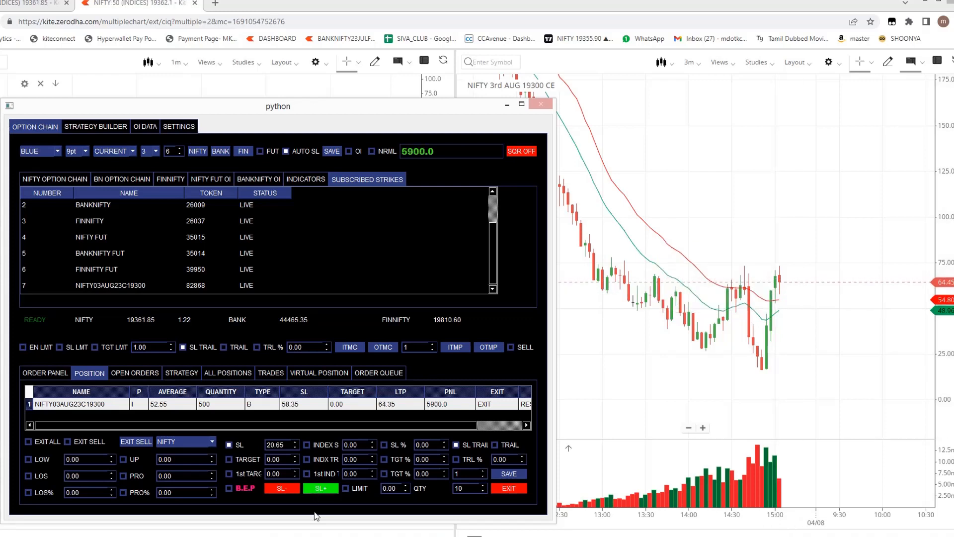
# Trail the NIFTY 19300 call's stop-loss up to 64.35
pyautogui.click(320, 488)
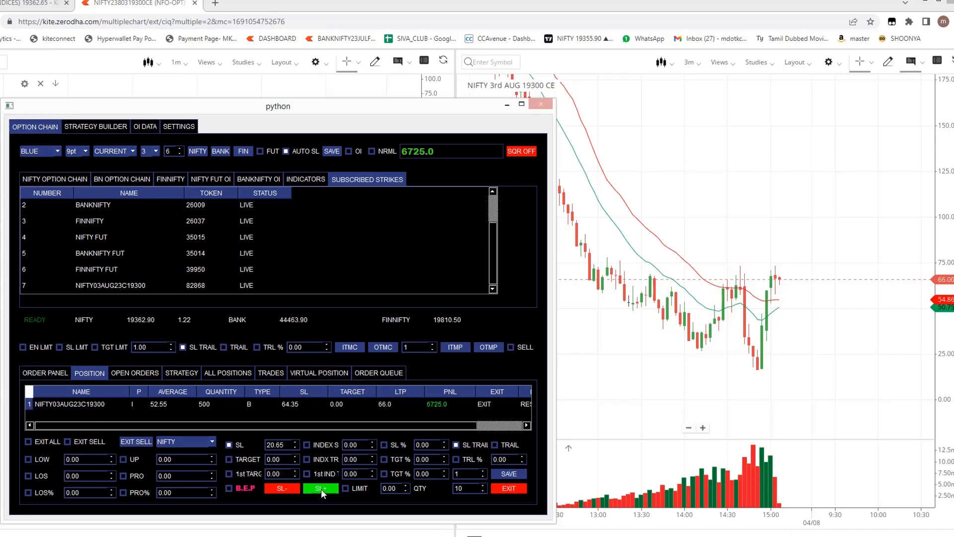
pyautogui.moveTo(389, 214)
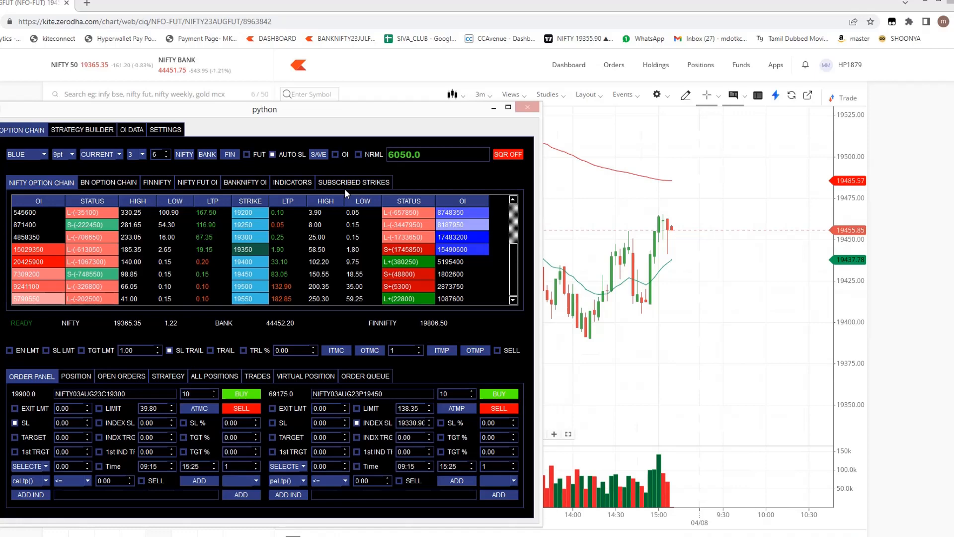
# Buy 500 NIFTY 19300 calls at 66.30 with futures index stop-loss 19456.65
pyautogui.click(255, 154)
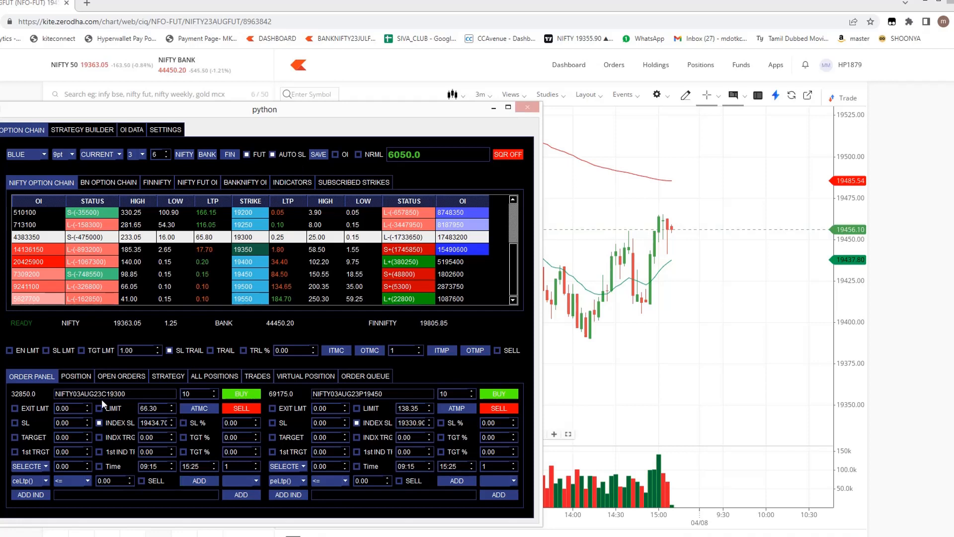
pyautogui.click(76, 375)
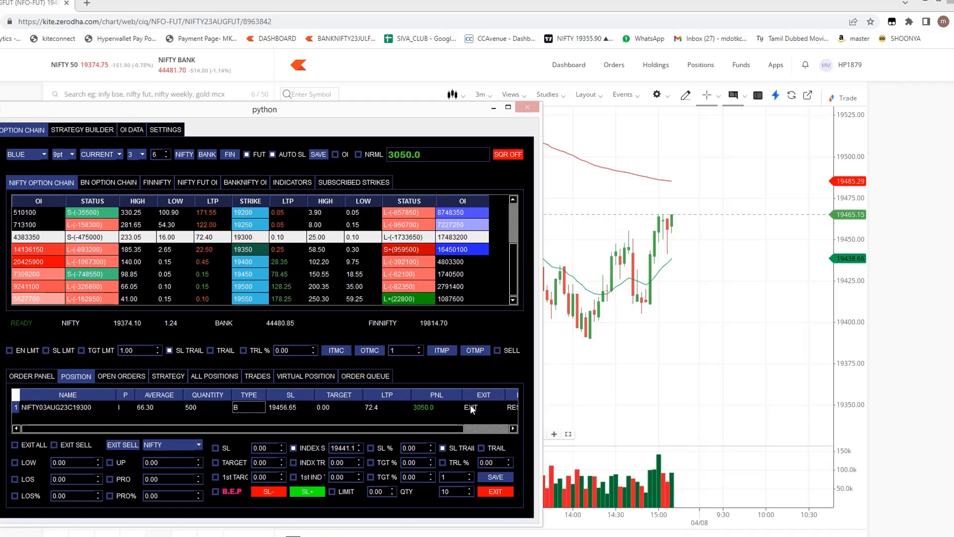
pyautogui.moveTo(704, 241)
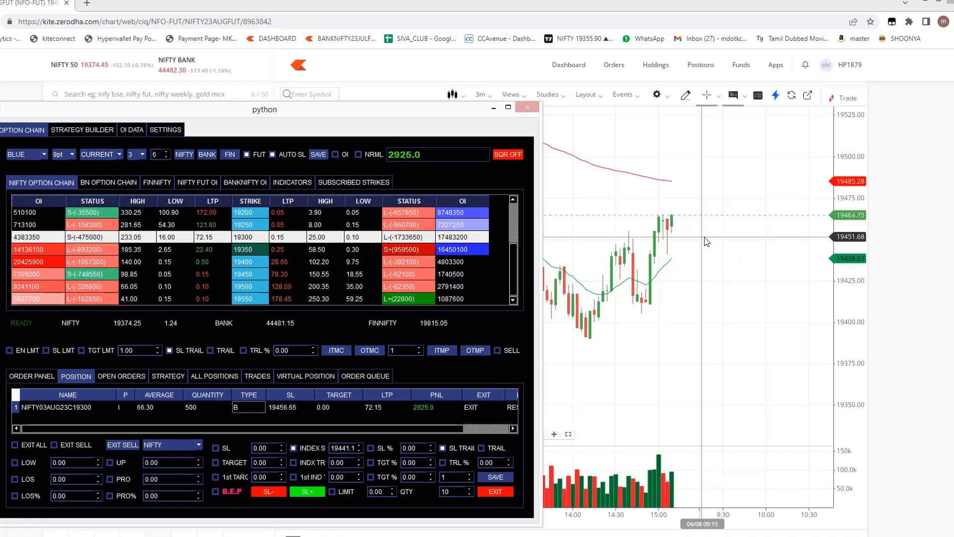